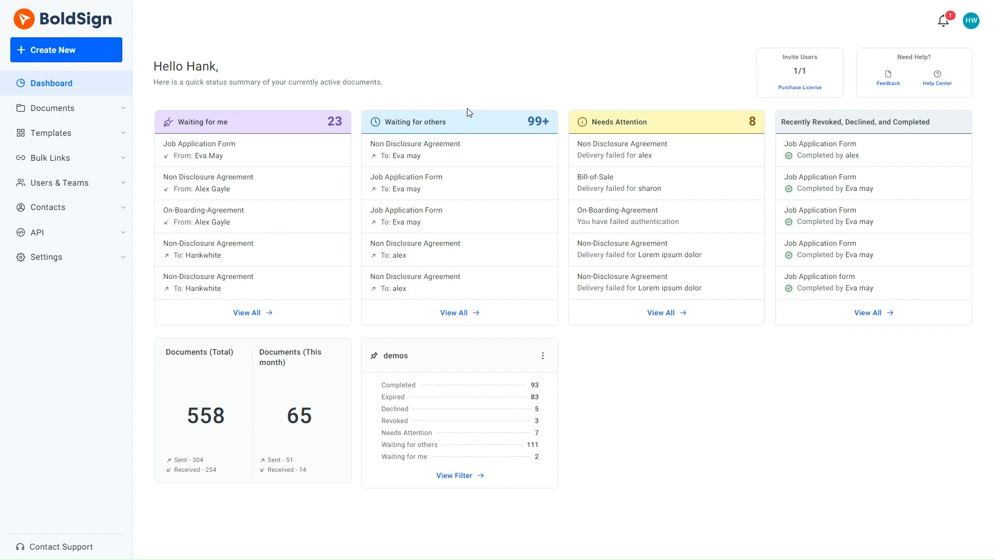
{"action": "mouse_move", "coordinate": [185, 205]}
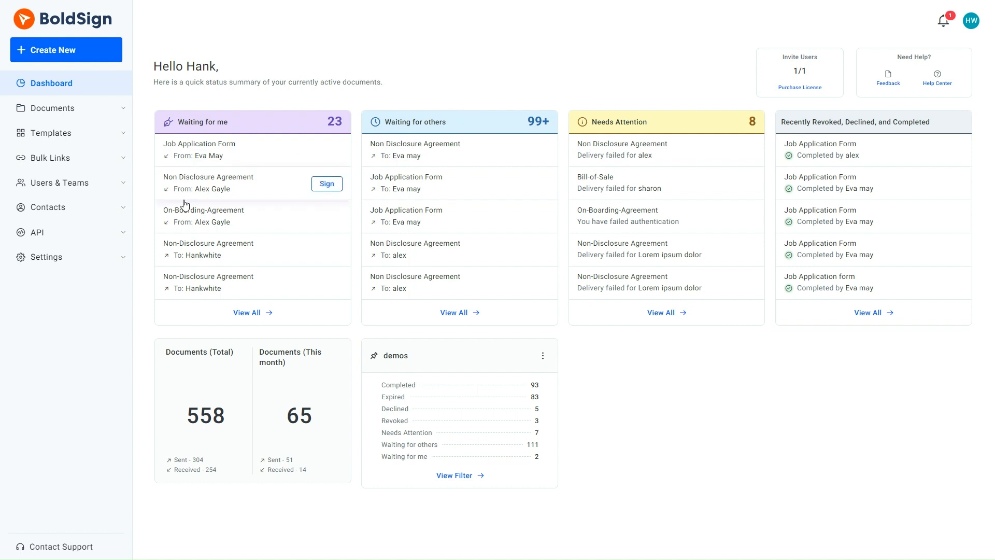
Expand the Settings section in the sidebar to reveal its sub-pages
{"action": "left_click", "coordinate": [48, 256]}
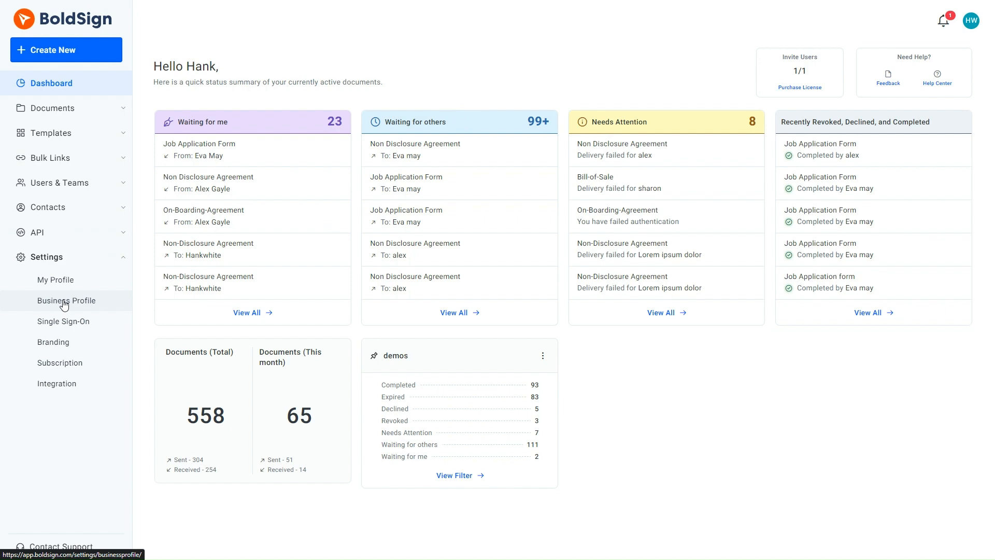
Reach Business Profile's Document Settings and list the Default Expiry Date Type choices
{"action": "left_click", "coordinate": [67, 300]}
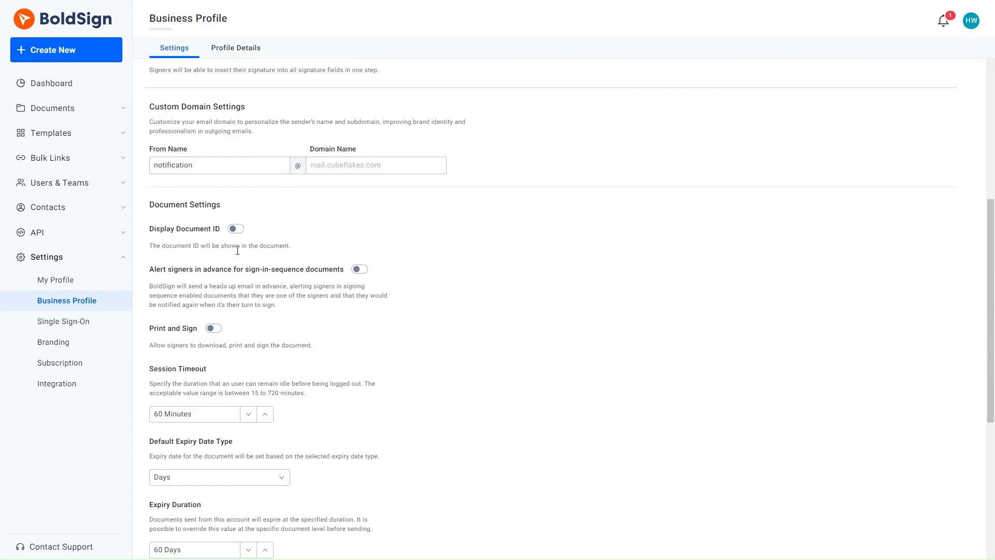
{"action": "scroll", "scroll_direction": "down", "scroll_amount": 3}
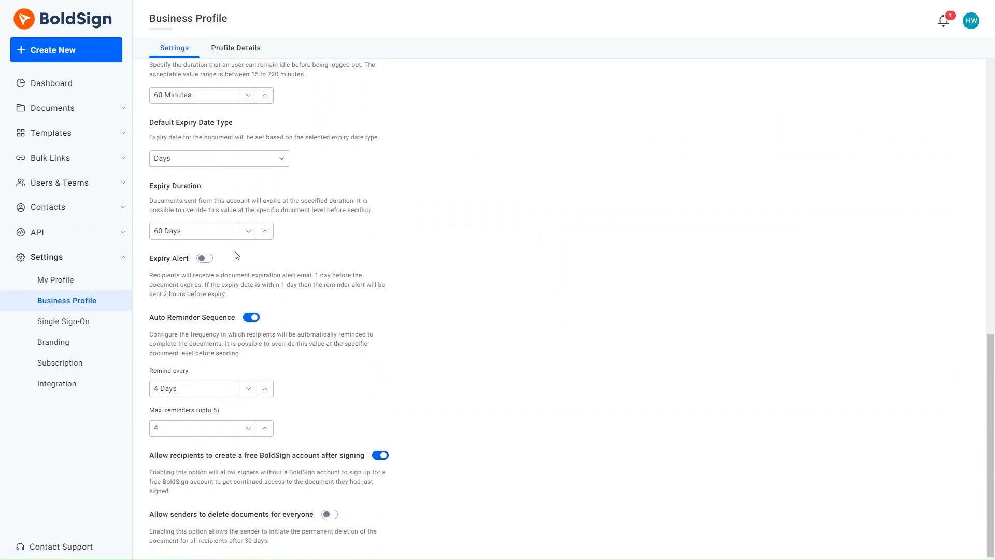
{"action": "left_click", "coordinate": [219, 158]}
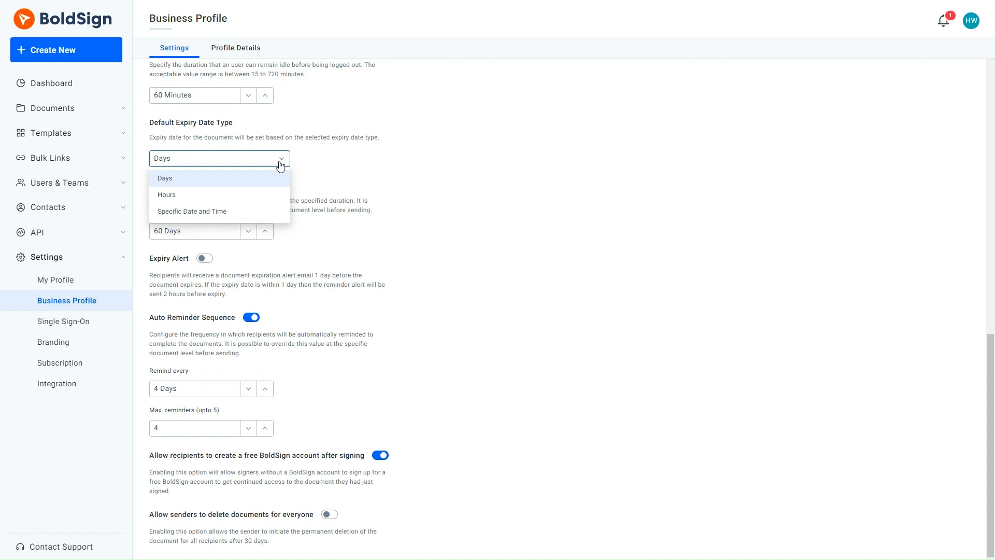
{"action": "mouse_move", "coordinate": [266, 178]}
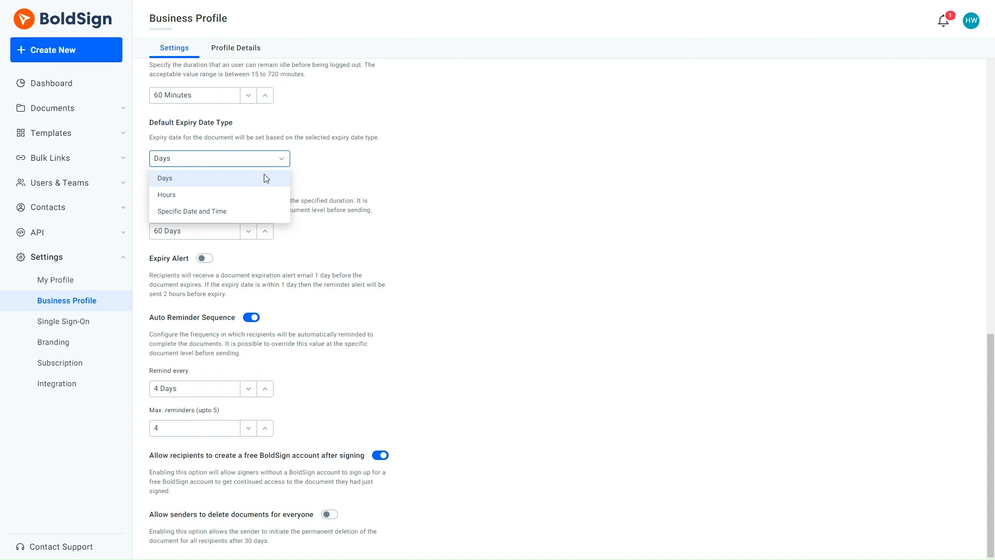
{"action": "mouse_move", "coordinate": [265, 179]}
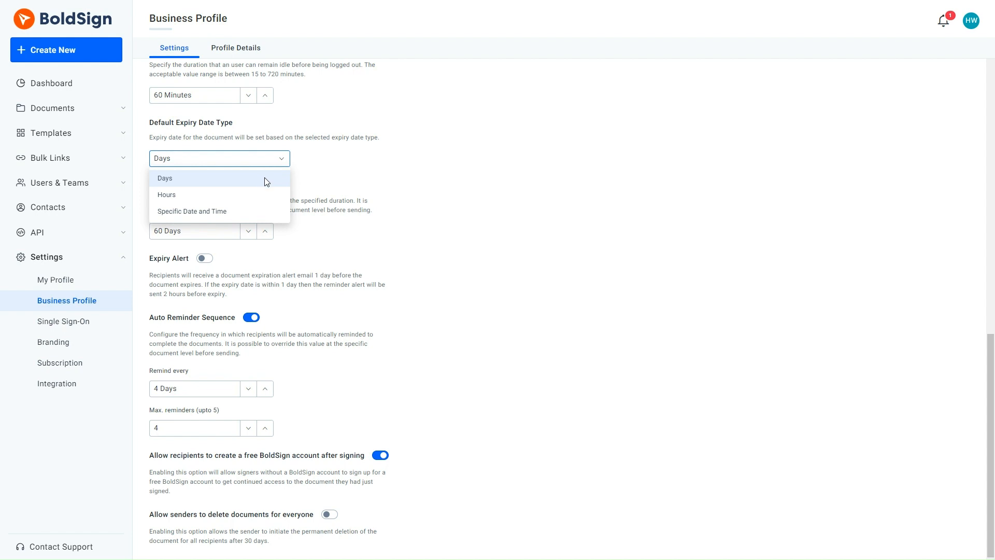
Keep Days as expiry type, set duration to 7 days, and enable the expiry alert
{"action": "left_click", "coordinate": [165, 177]}
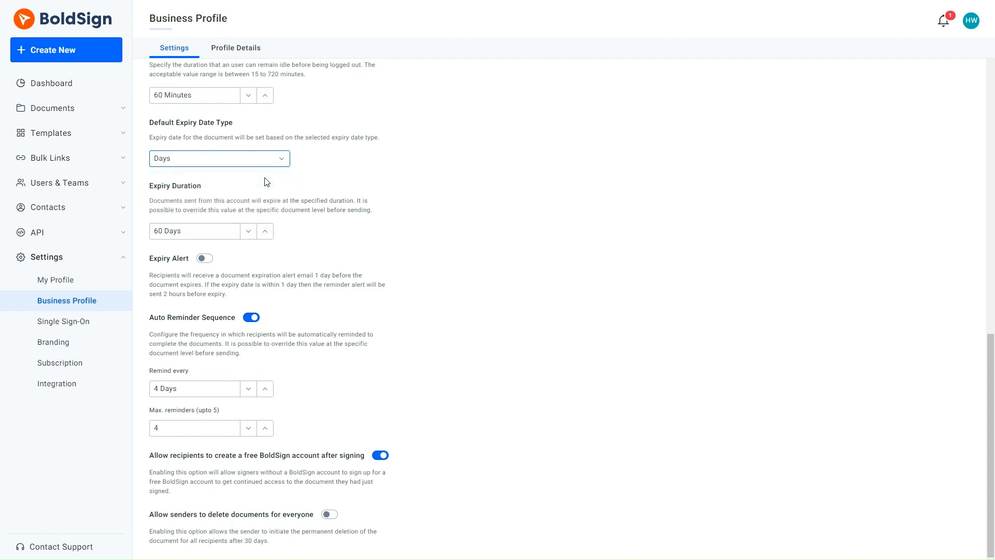
{"action": "left_click", "coordinate": [194, 230]}
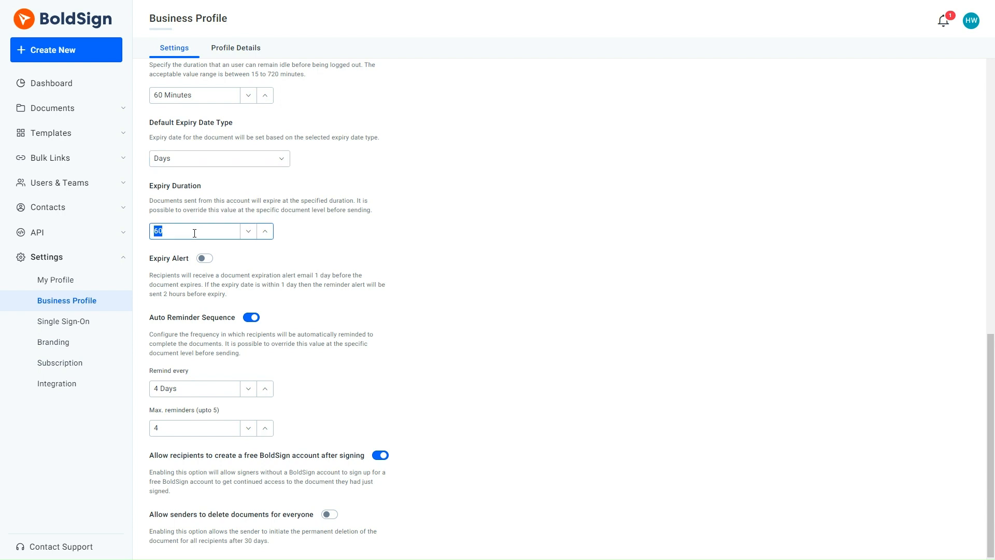
{"action": "type", "text": "7 Days"}
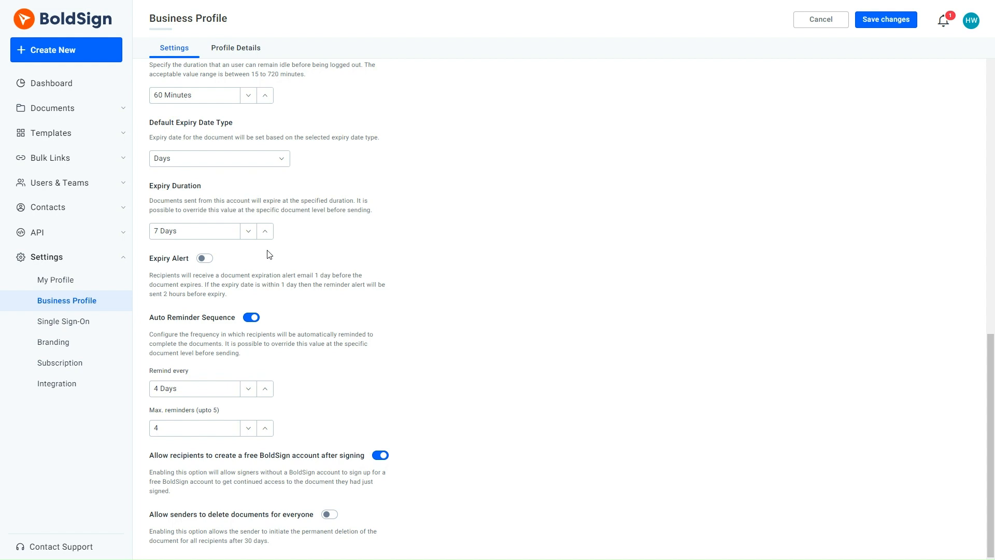
{"action": "mouse_move", "coordinate": [225, 257]}
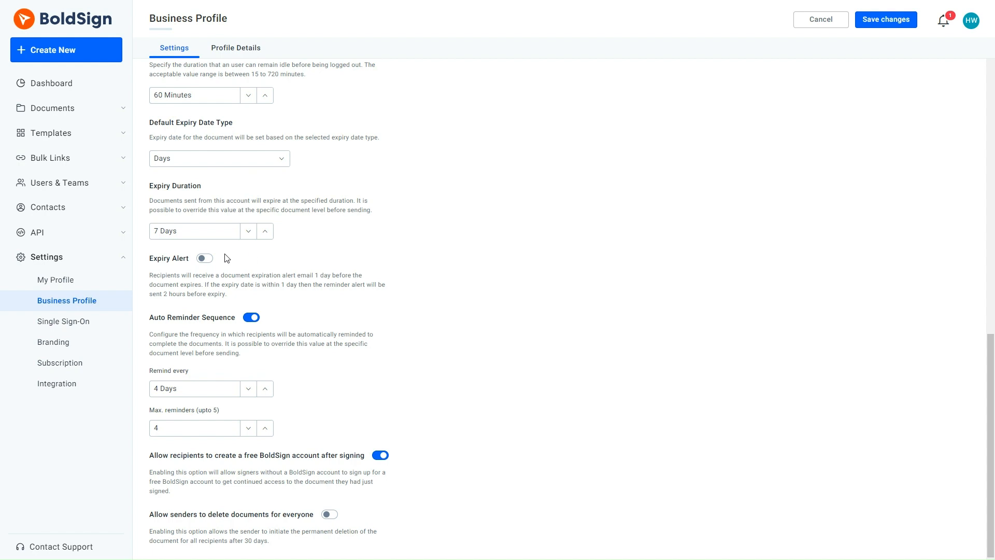
{"action": "left_click", "coordinate": [204, 259]}
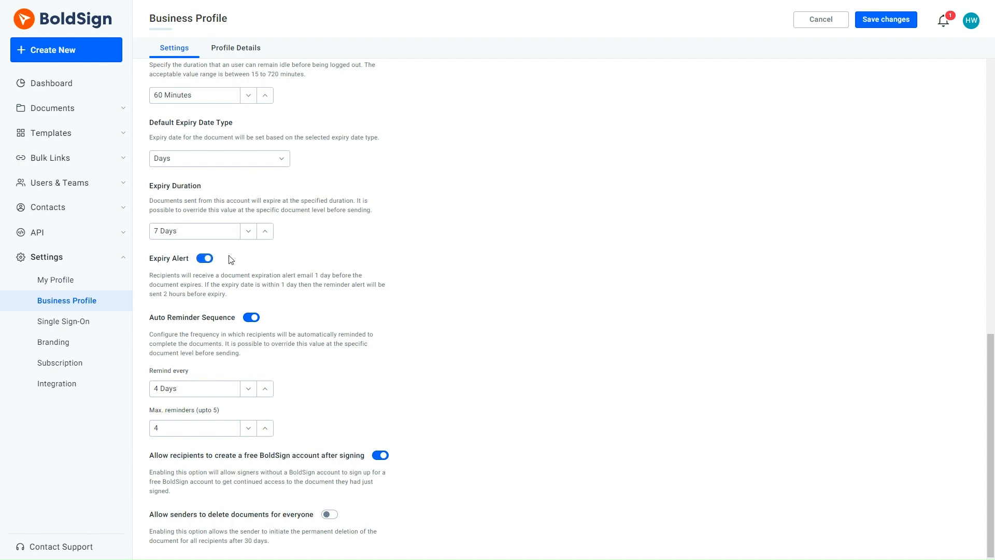
{"action": "mouse_move", "coordinate": [250, 261]}
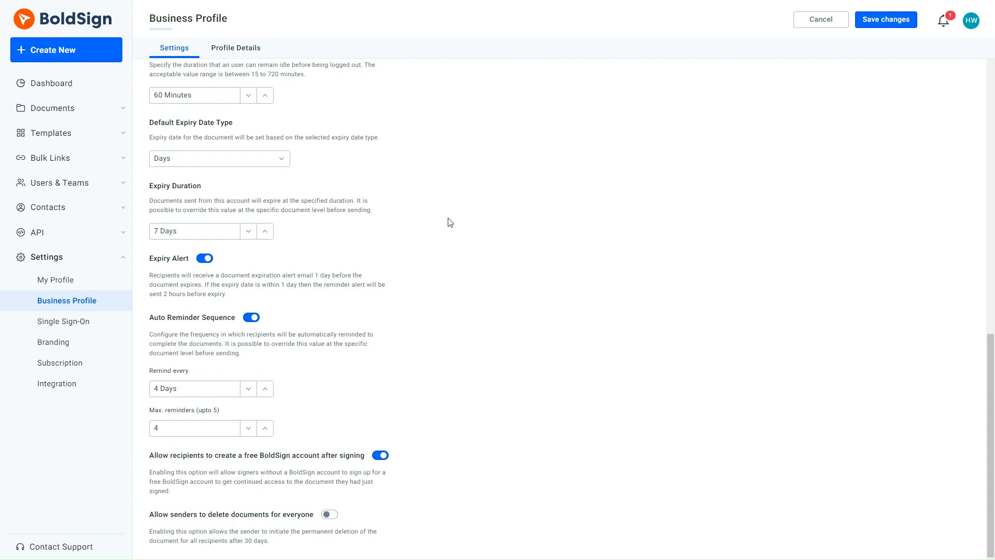
Save the business profile changes and begin sending a new document from the dashboard
{"action": "left_click", "coordinate": [886, 19]}
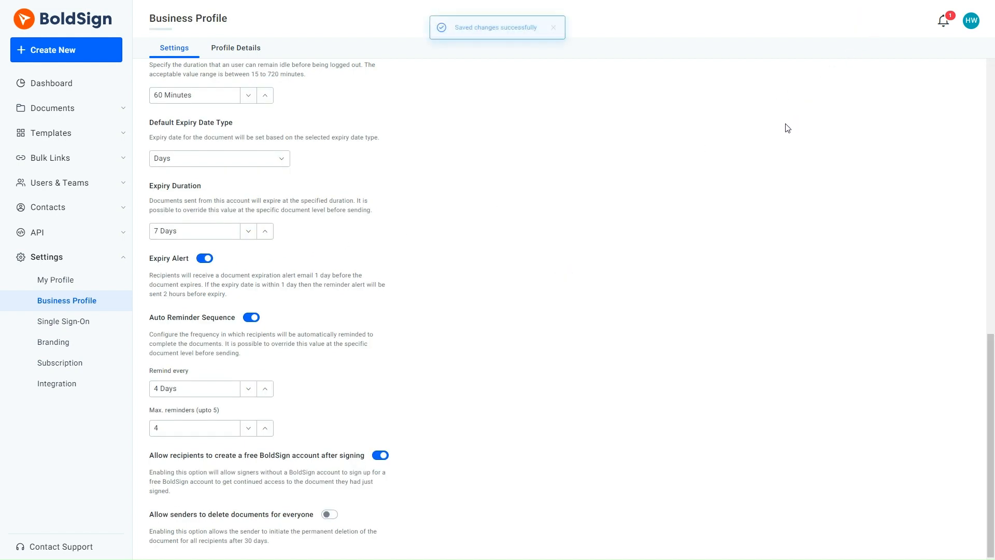
{"action": "mouse_move", "coordinate": [456, 193]}
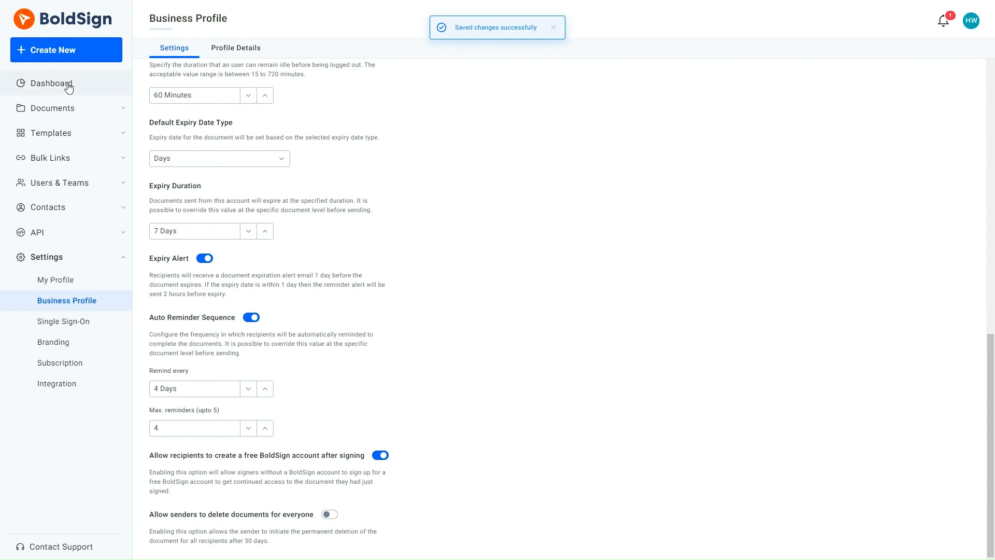
{"action": "left_click", "coordinate": [48, 83]}
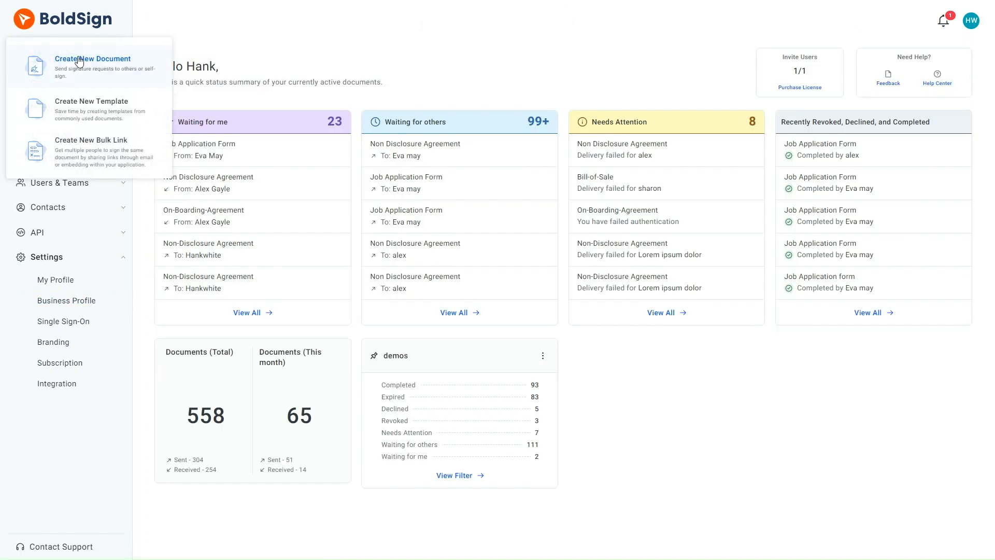
{"action": "left_click", "coordinate": [95, 58]}
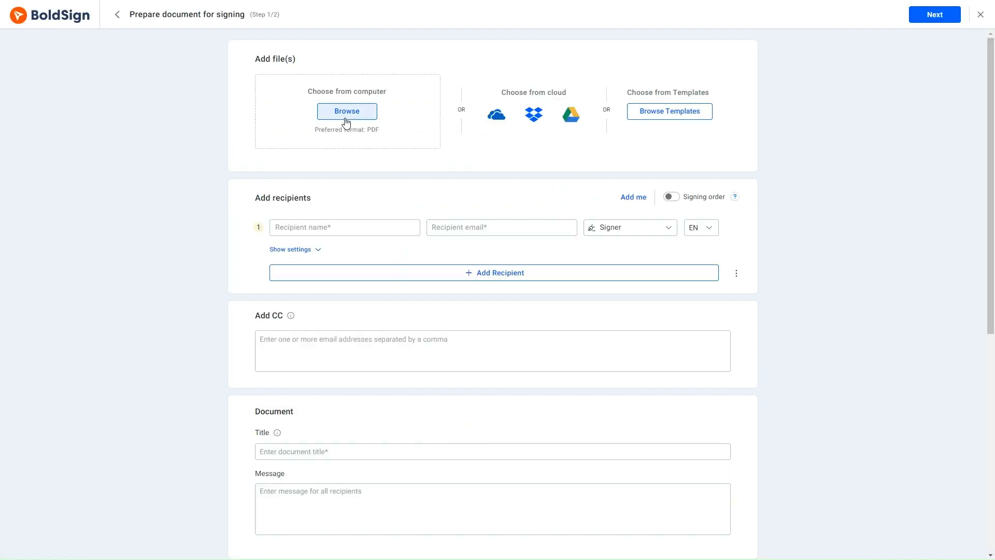
Upload Employee Offer Letter, name the signer Eva, confirm Expires in 7 Days, and continue
{"action": "left_click", "coordinate": [346, 111]}
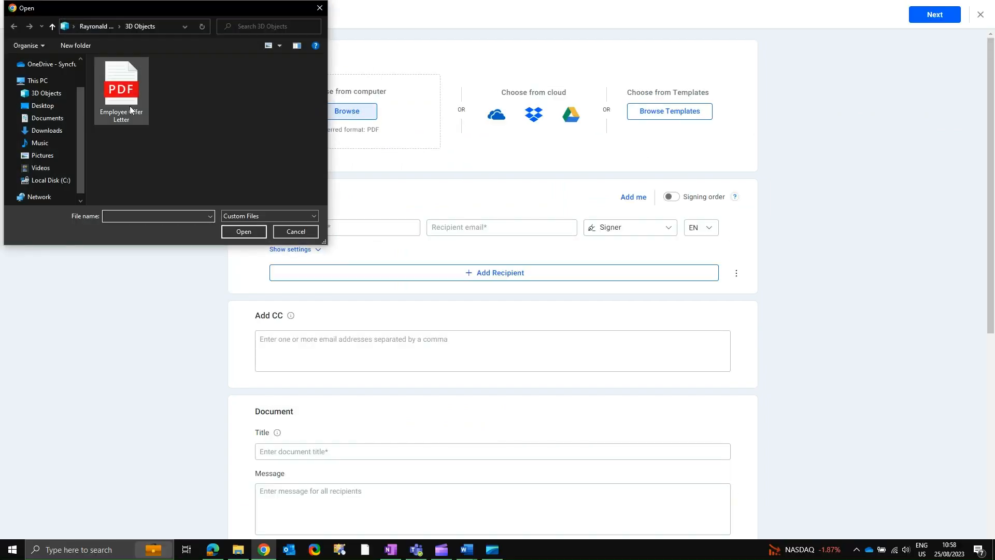
{"action": "double_click", "coordinate": [120, 83]}
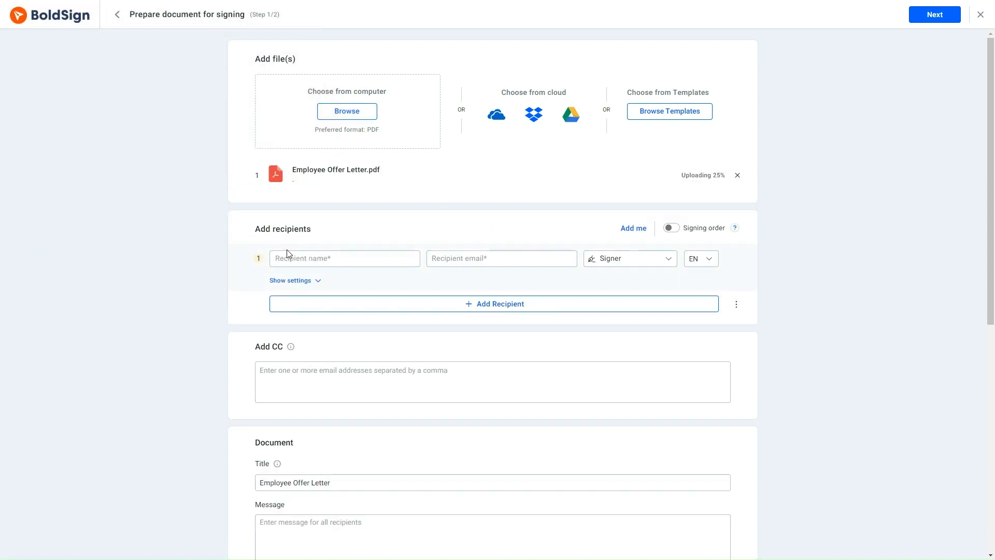
{"action": "type", "text": "Eva"}
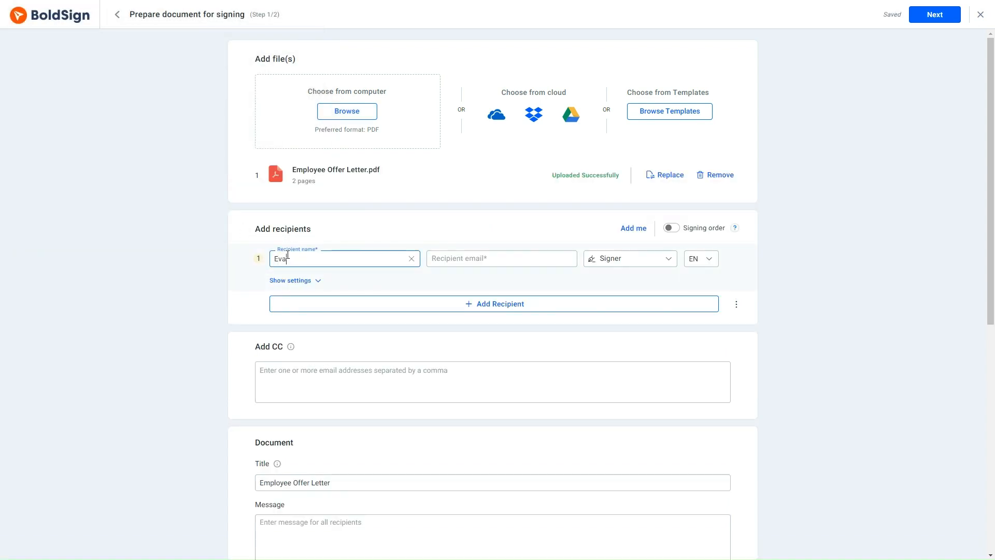
{"action": "scroll", "scroll_direction": "down", "scroll_amount": 3}
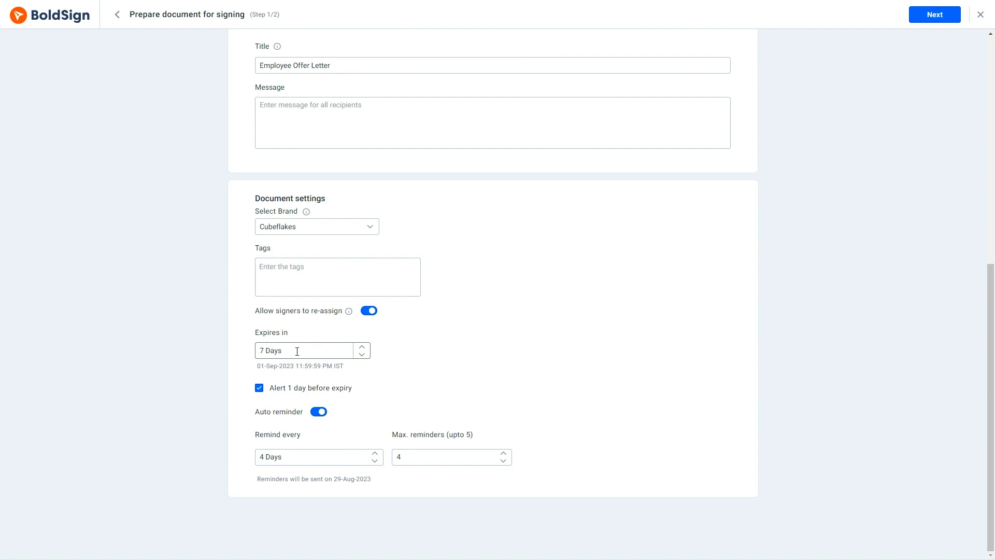
{"action": "mouse_move", "coordinate": [297, 350]}
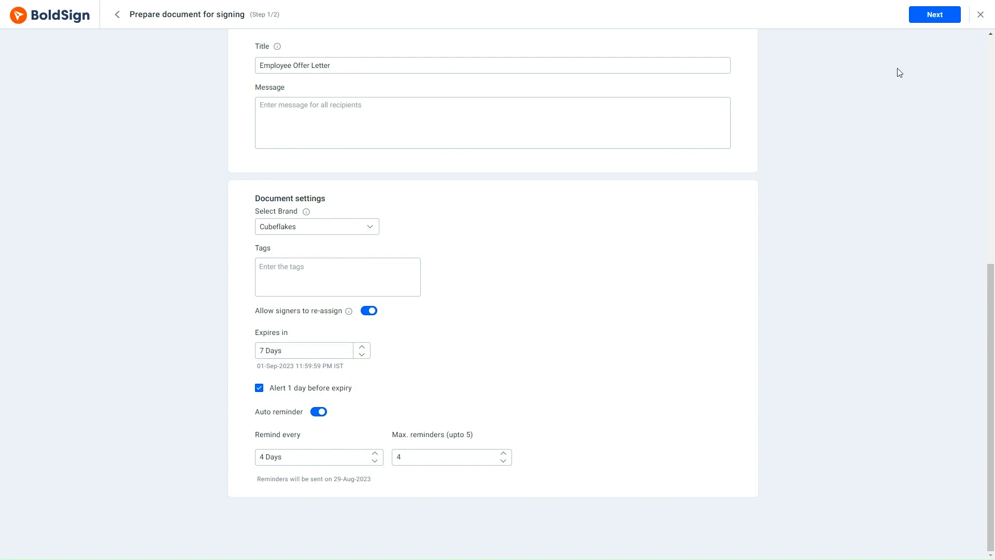
{"action": "left_click", "coordinate": [933, 13]}
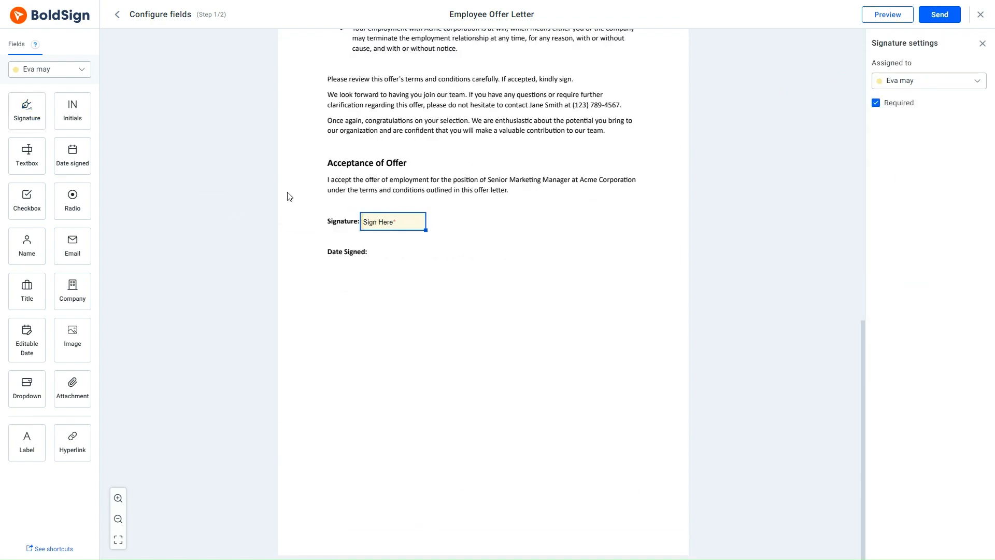
{"action": "left_click", "coordinate": [938, 14]}
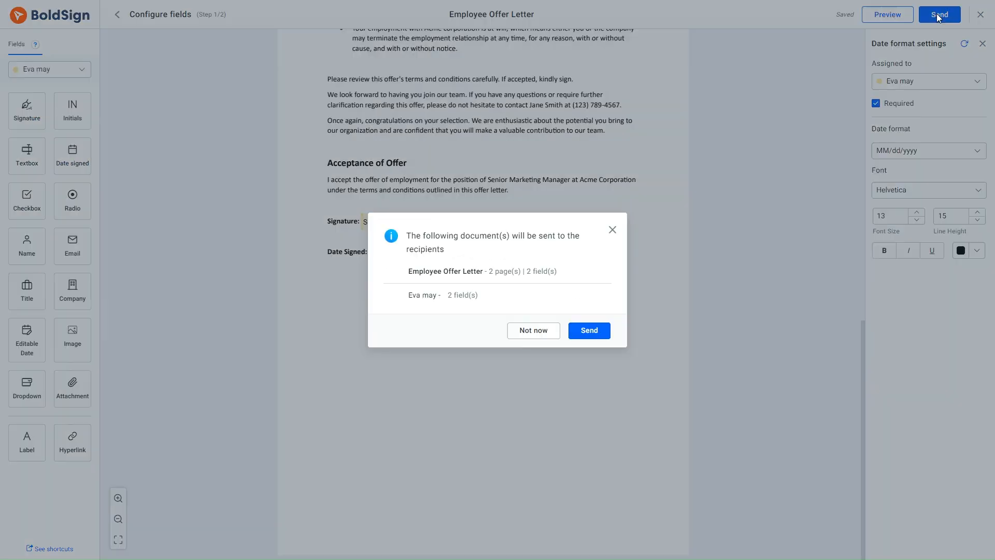
{"action": "left_click", "coordinate": [588, 329]}
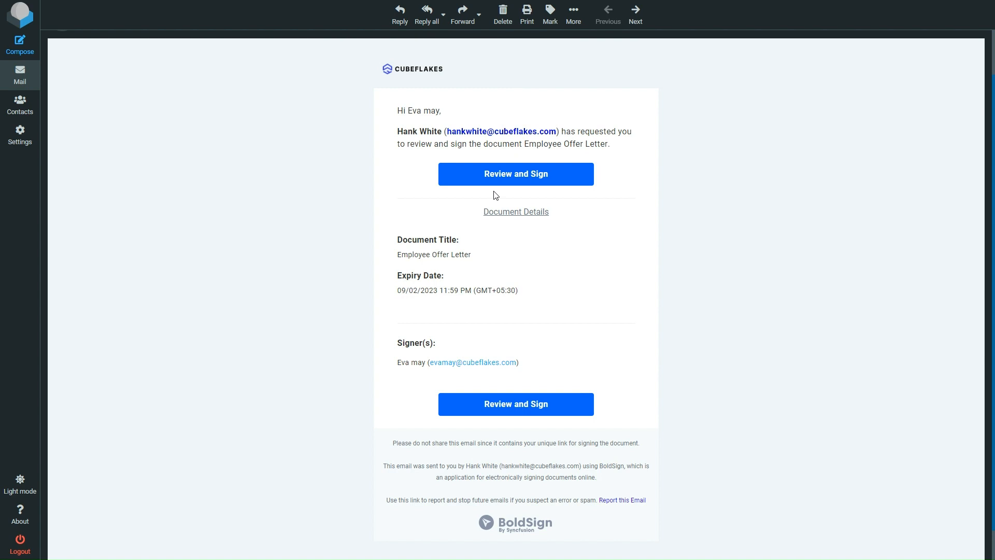
{"action": "mouse_move", "coordinate": [474, 301]}
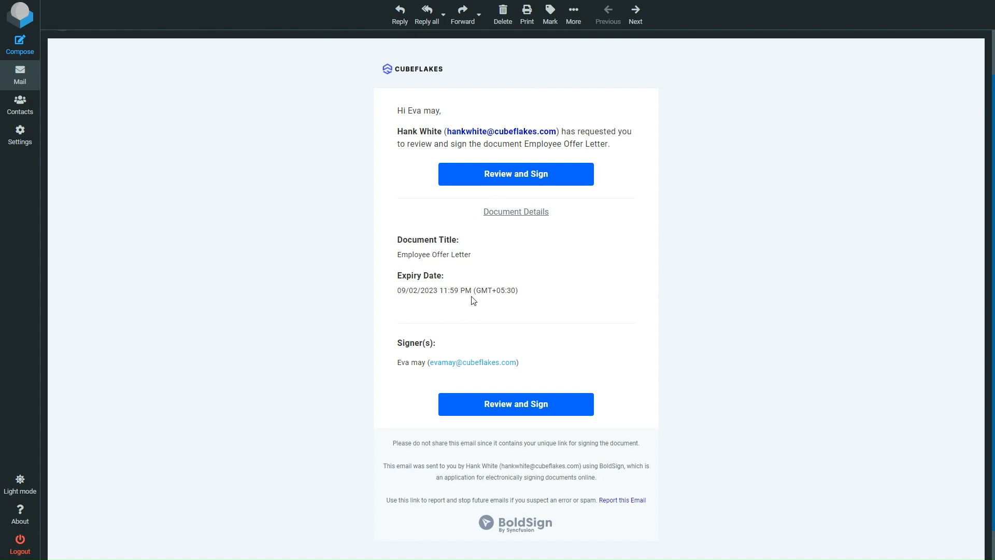
{"action": "mouse_move", "coordinate": [459, 299]}
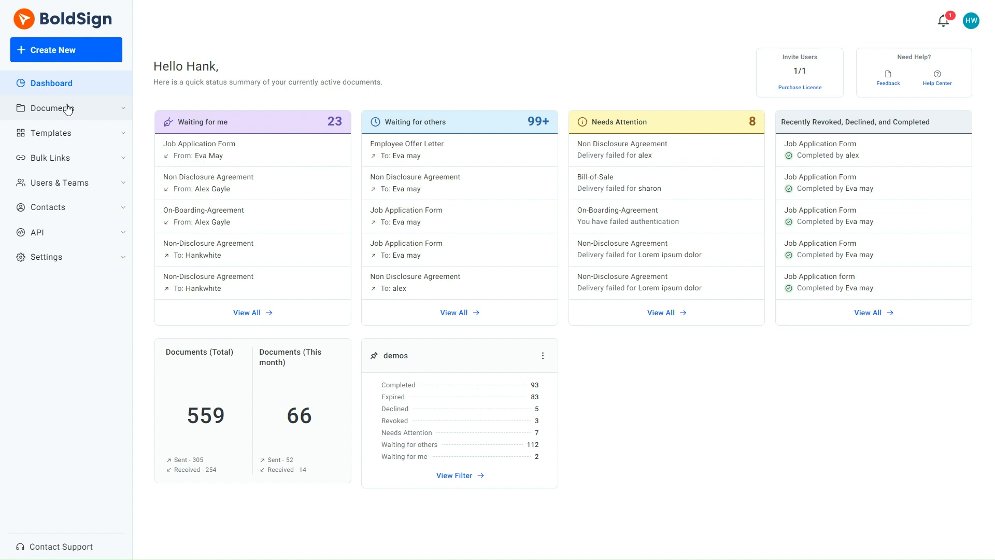
Locate Employee Offer Letter in My Documents and view its details
{"action": "left_click", "coordinate": [53, 107]}
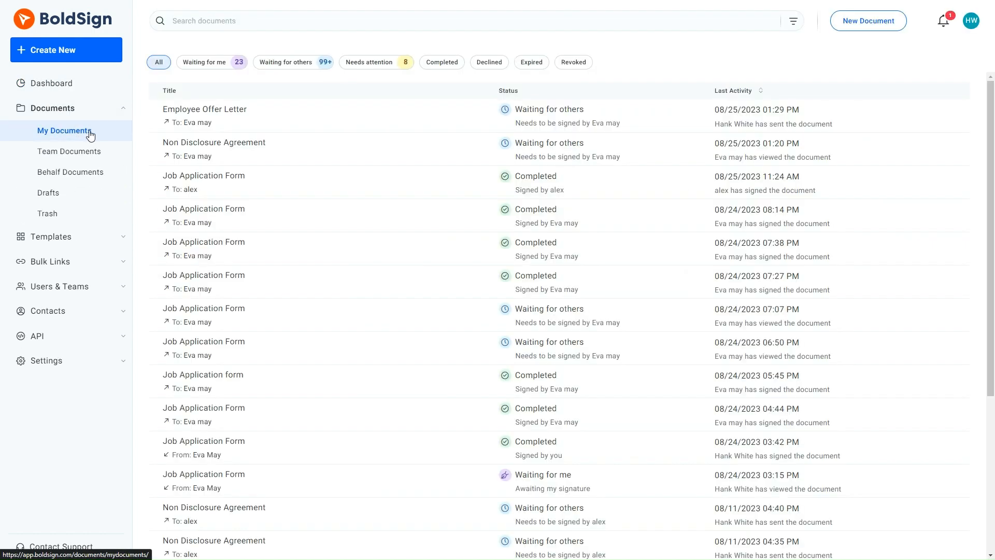
{"action": "left_click", "coordinate": [204, 109]}
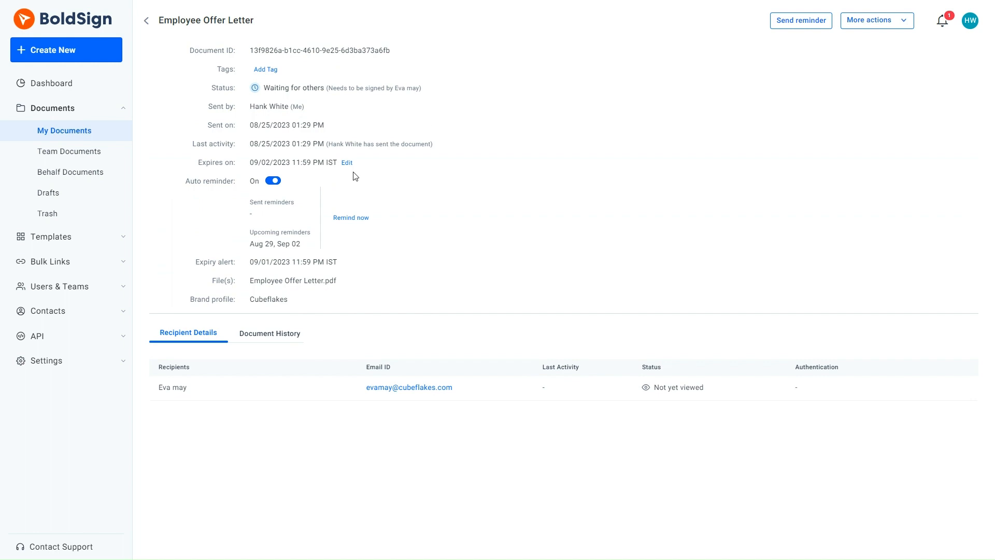
Change the Expires on date to 09/06/2023 and save the extension
{"action": "left_click", "coordinate": [346, 163]}
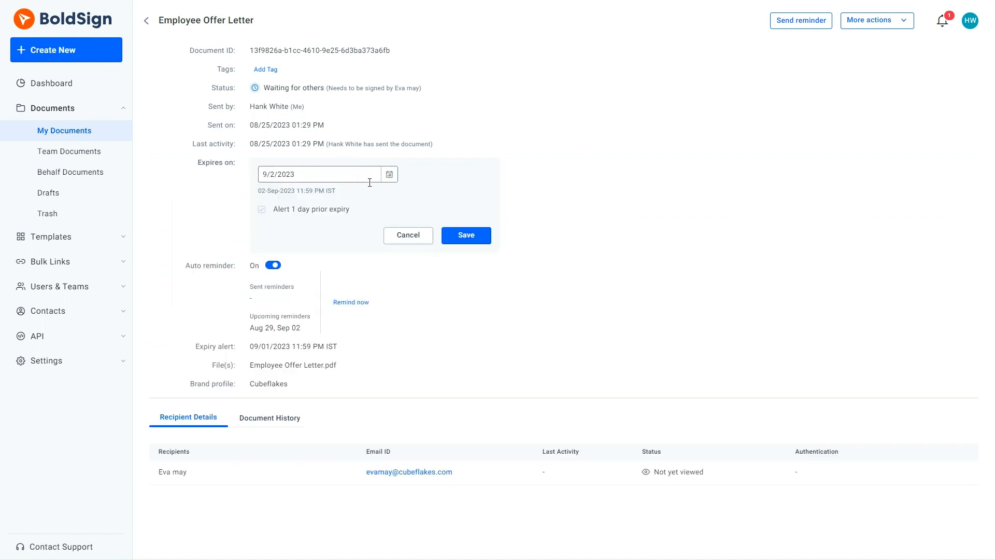
{"action": "left_click", "coordinate": [317, 174]}
{"action": "type", "text": "5"}
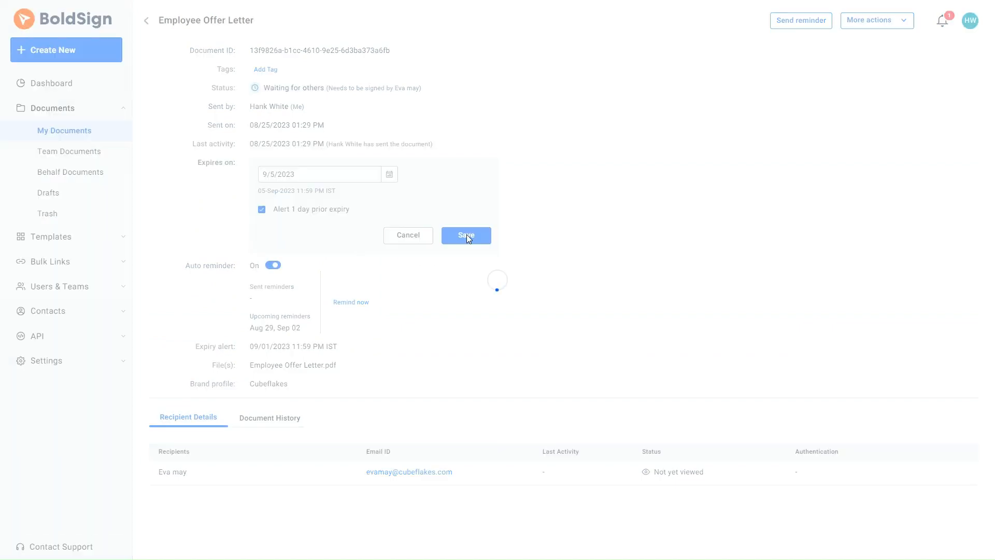
{"action": "left_click", "coordinate": [465, 235]}
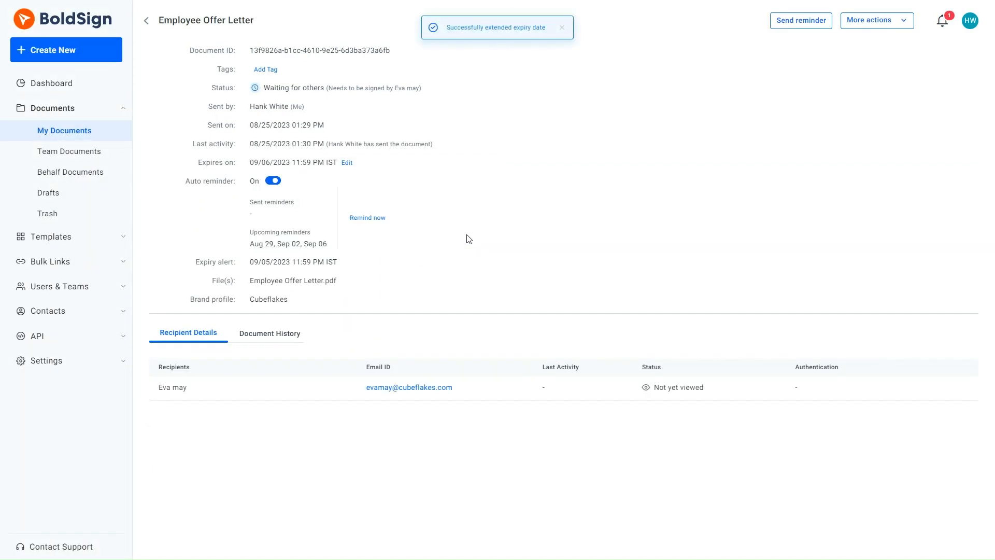